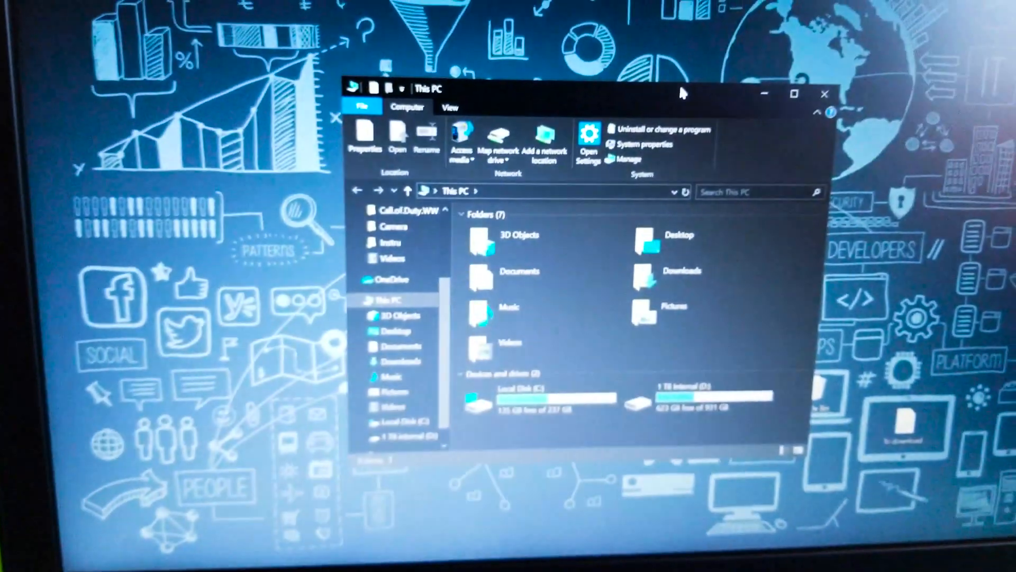
# Bring up the Power User menu from This PC, pointing at Disk Management
pyautogui.moveTo(680, 90); pyautogui.dragTo(699, 55)
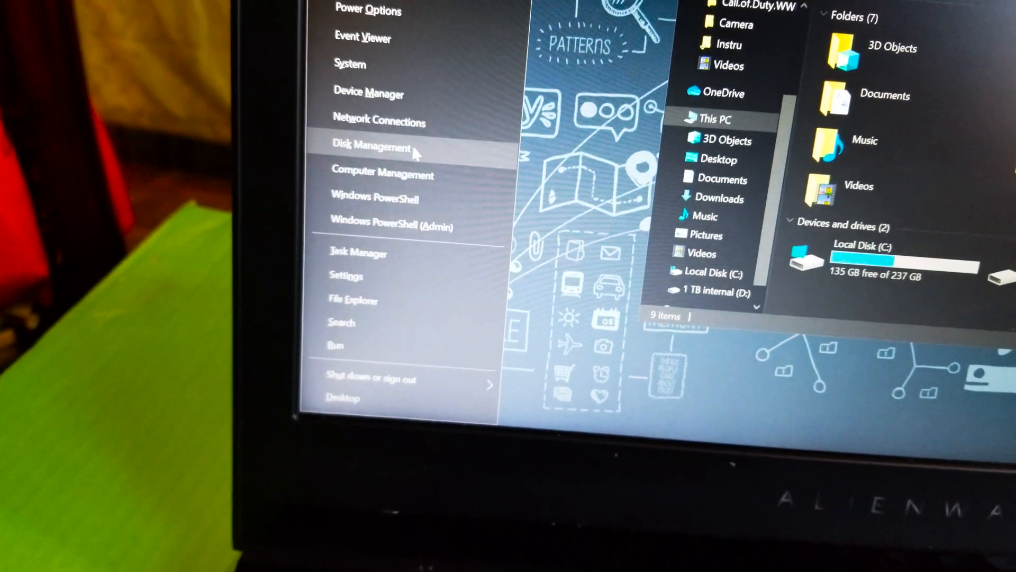
# Launch Disk Management and initialize Disk 2 with the GPT partition style
pyautogui.click(373, 145)
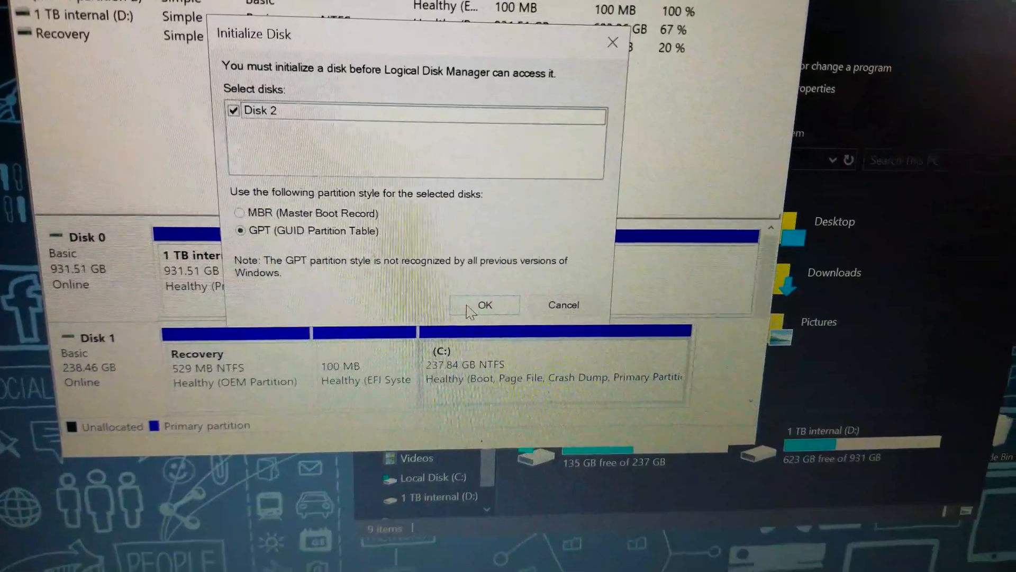
pyautogui.click(484, 305)
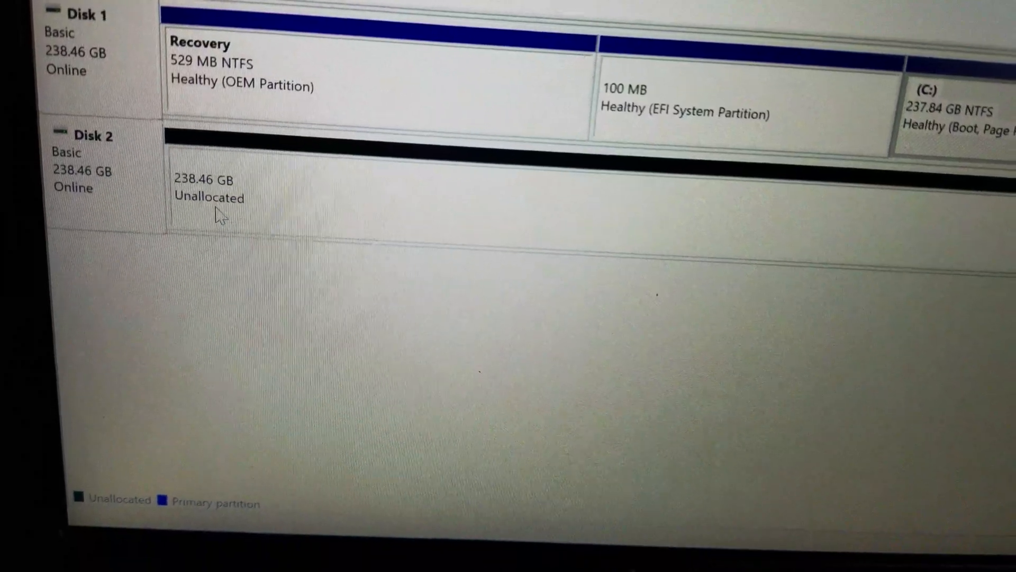
# Launch the New Simple Volume Wizard from Disk 2's 238.46 GB unallocated space
pyautogui.rightClick(214, 201)
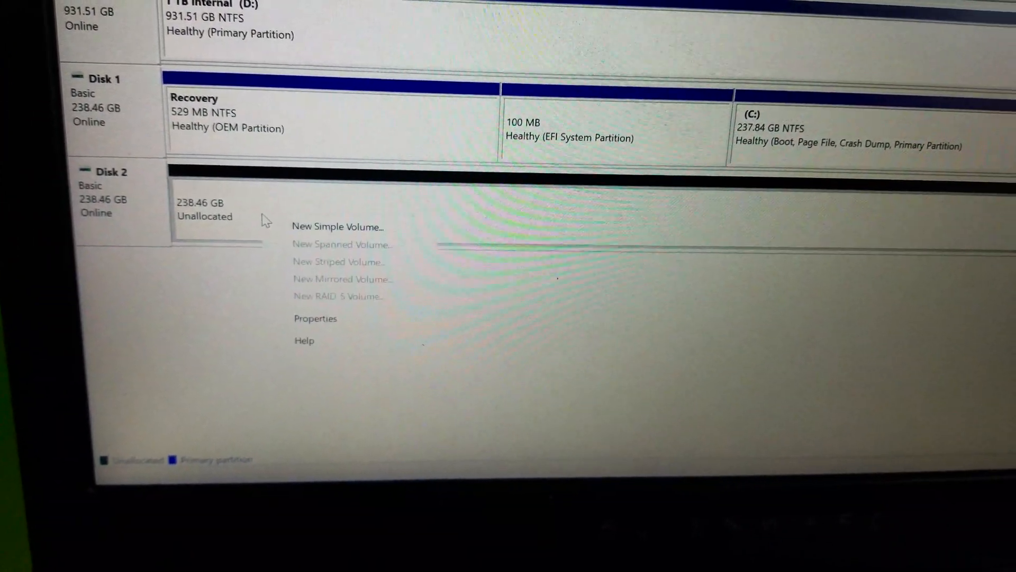
pyautogui.click(337, 226)
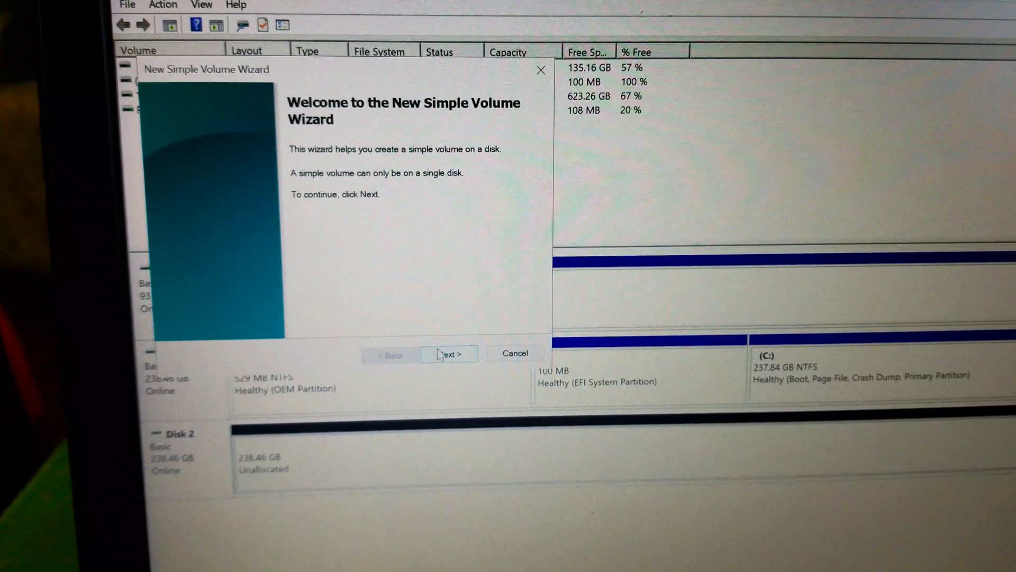
# Accept the full 244181 MB volume size and drive letter E in the wizard
pyautogui.click(447, 354)
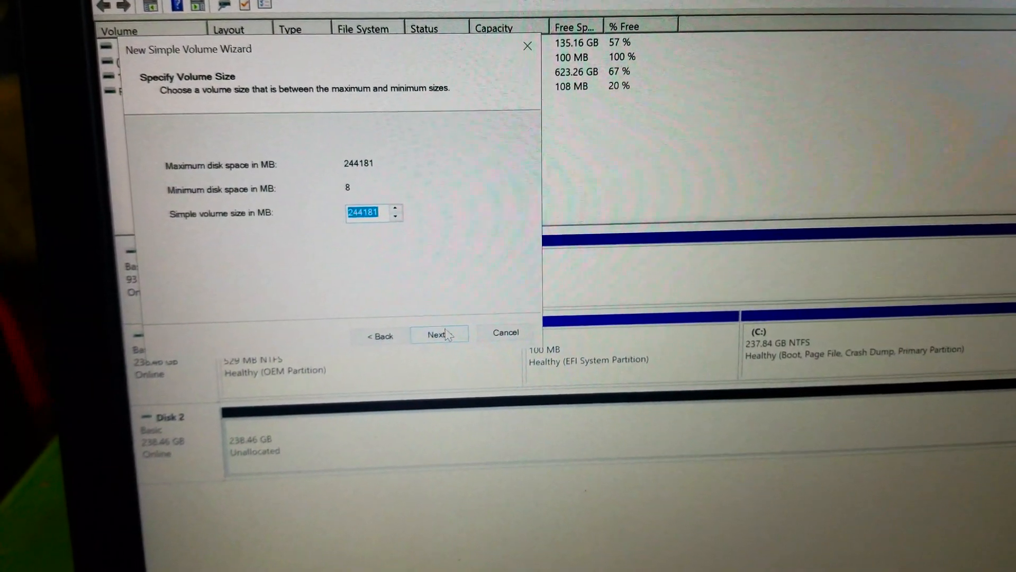
pyautogui.click(438, 334)
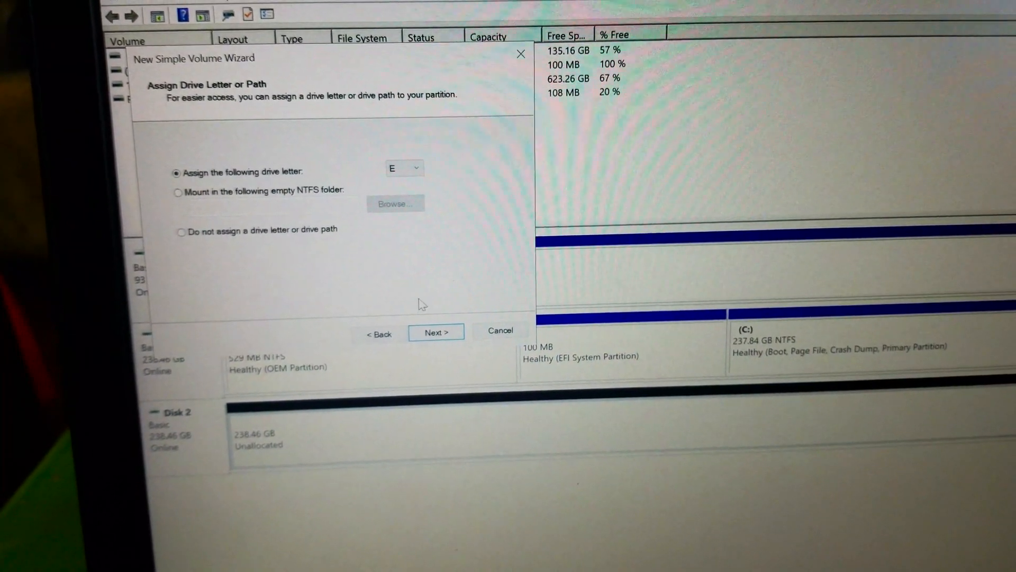
pyautogui.click(436, 332)
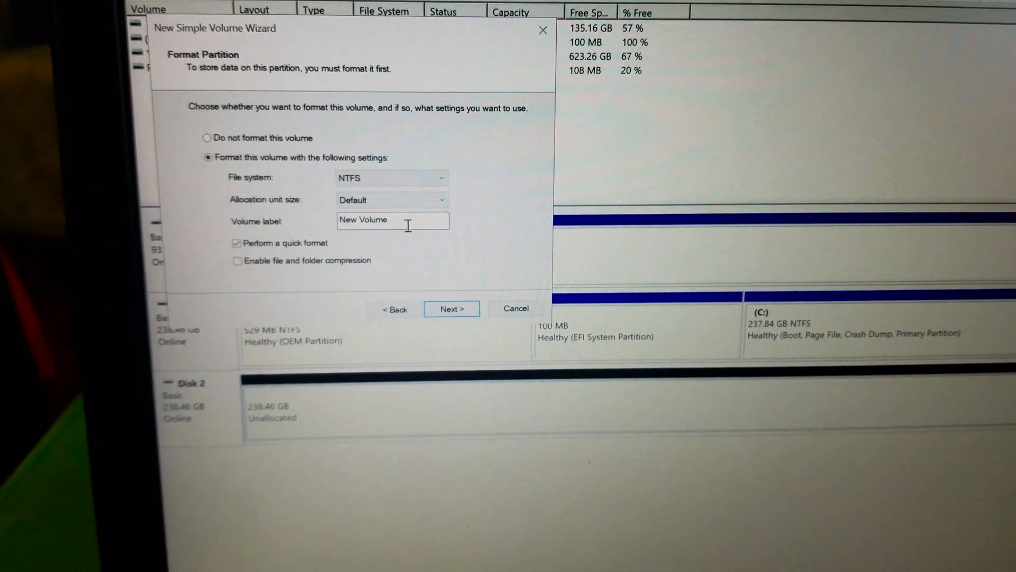
# Label the volume 'SSD 2', keeping NTFS with quick format
pyautogui.write('SSD 2')
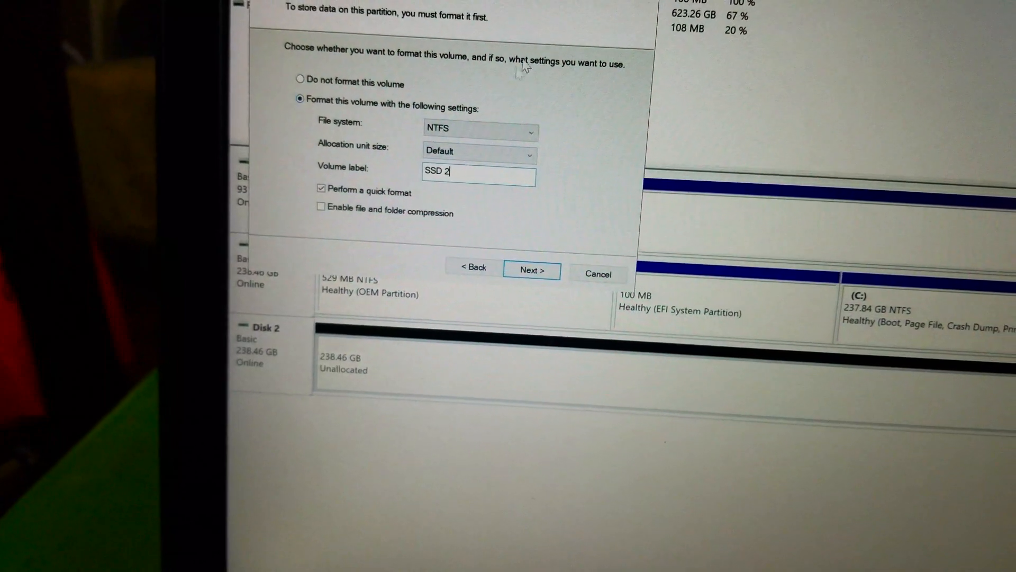
pyautogui.click(530, 270)
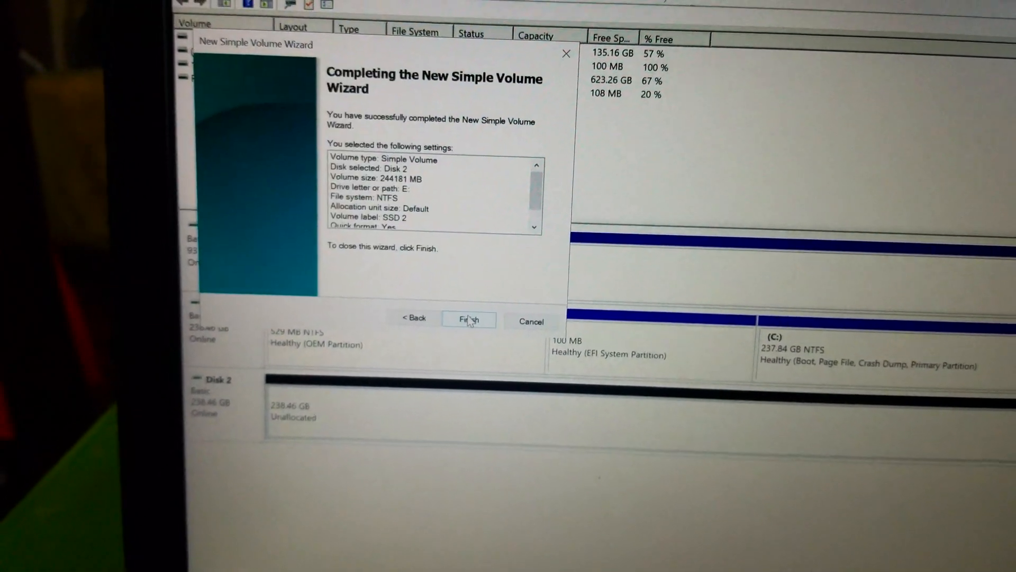
# Complete the wizard so SSD 2 (E:), 238 GB free, appears in This PC
pyautogui.click(468, 320)
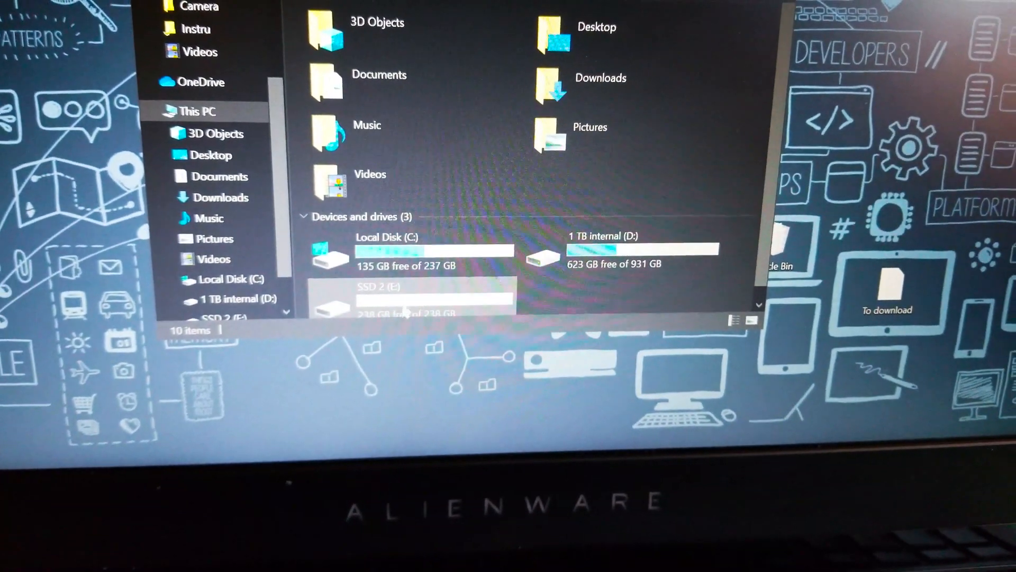